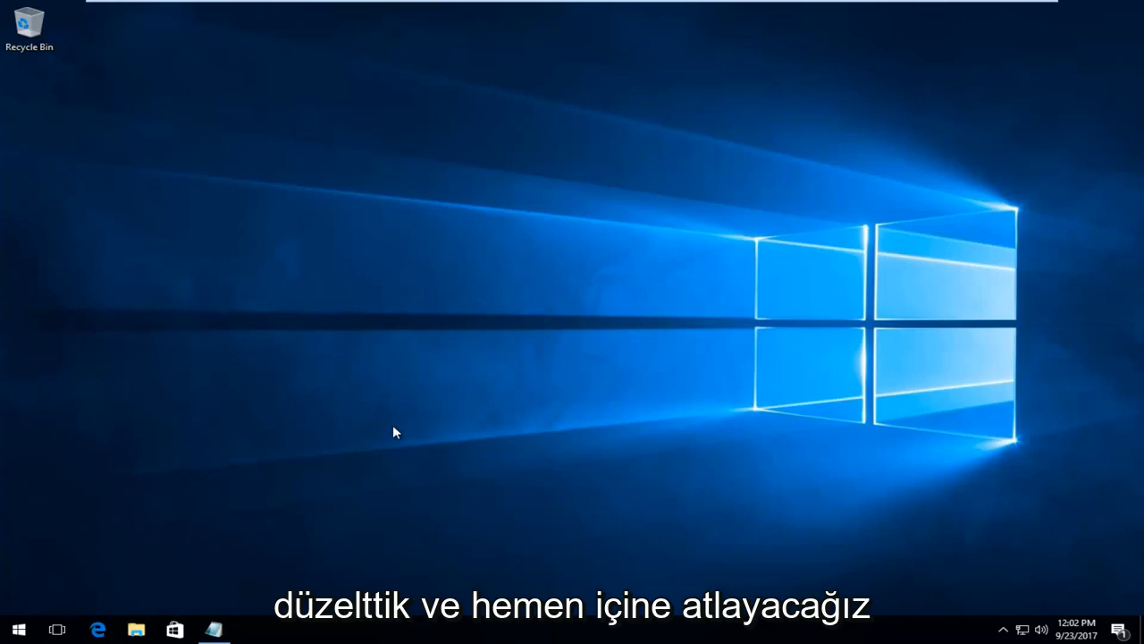
pyautogui.moveTo(375, 424)
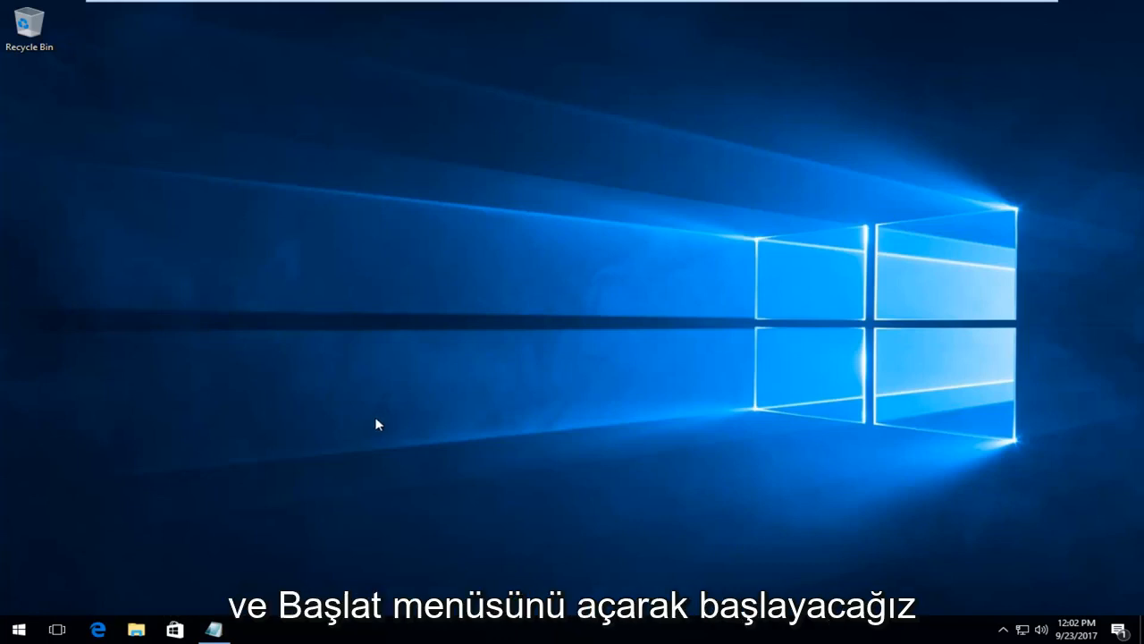
# Search the Start menu for "this pc" so This PC shows as the best match
pyautogui.click(18, 629)
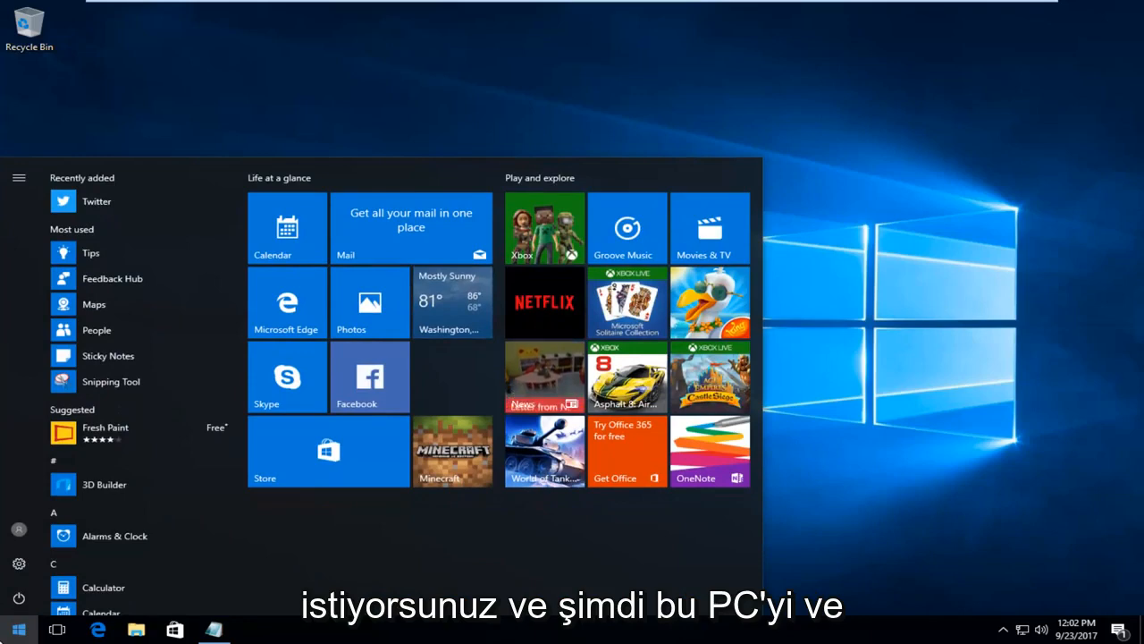
pyautogui.write('this pc')
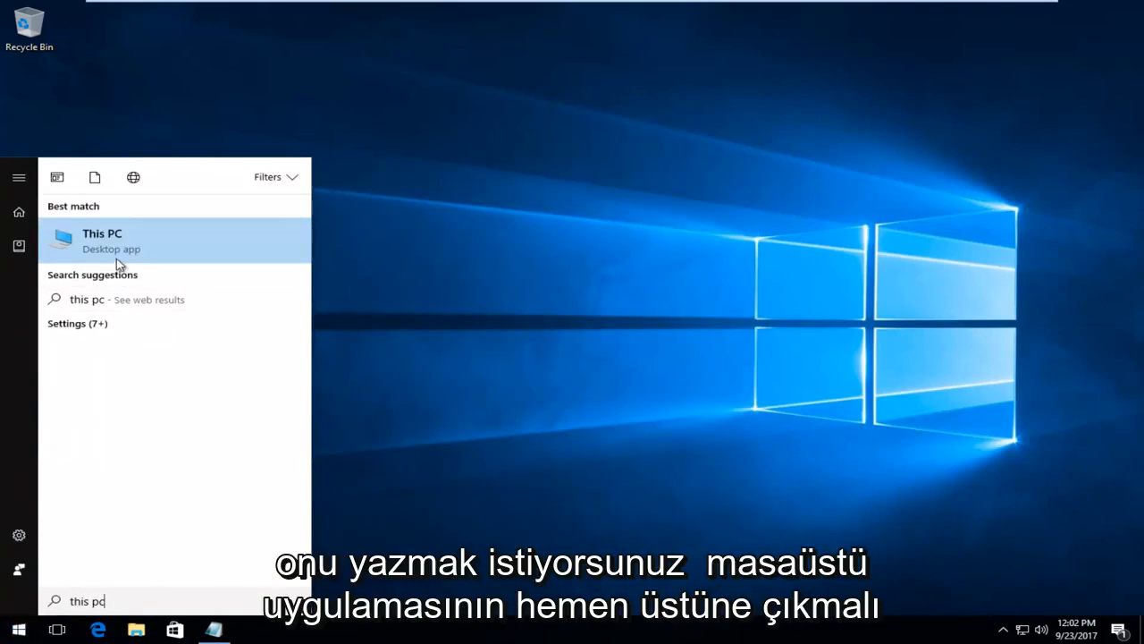
# View This PC's drives, Local Disk (C:) and DVD Drive (D:), selecting the DVD drive
pyautogui.click(102, 239)
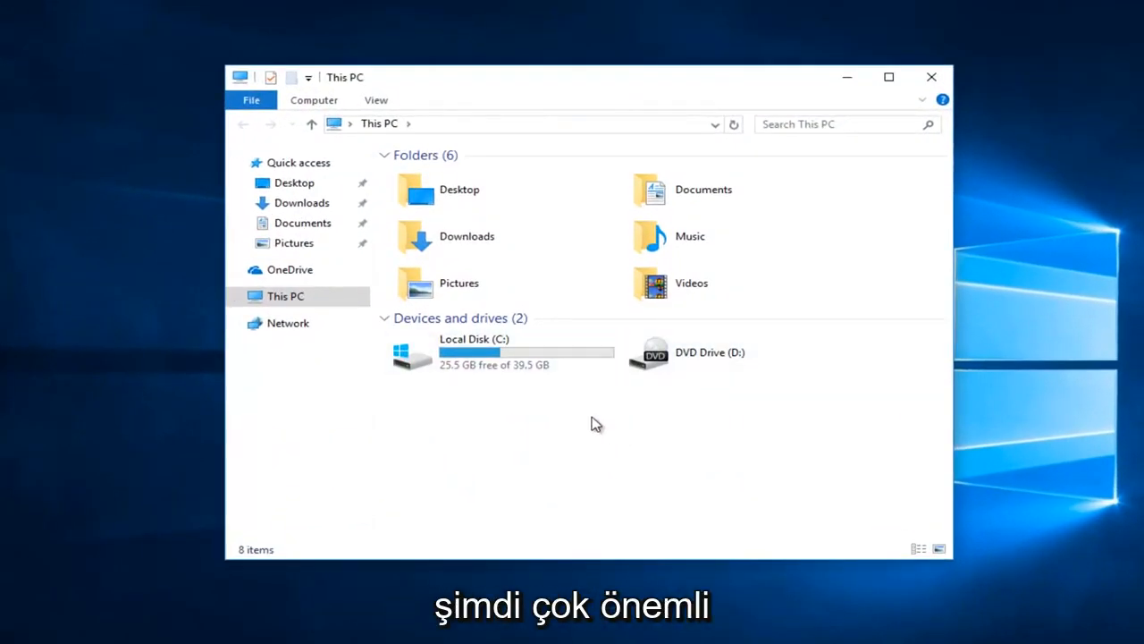
pyautogui.moveTo(615, 423)
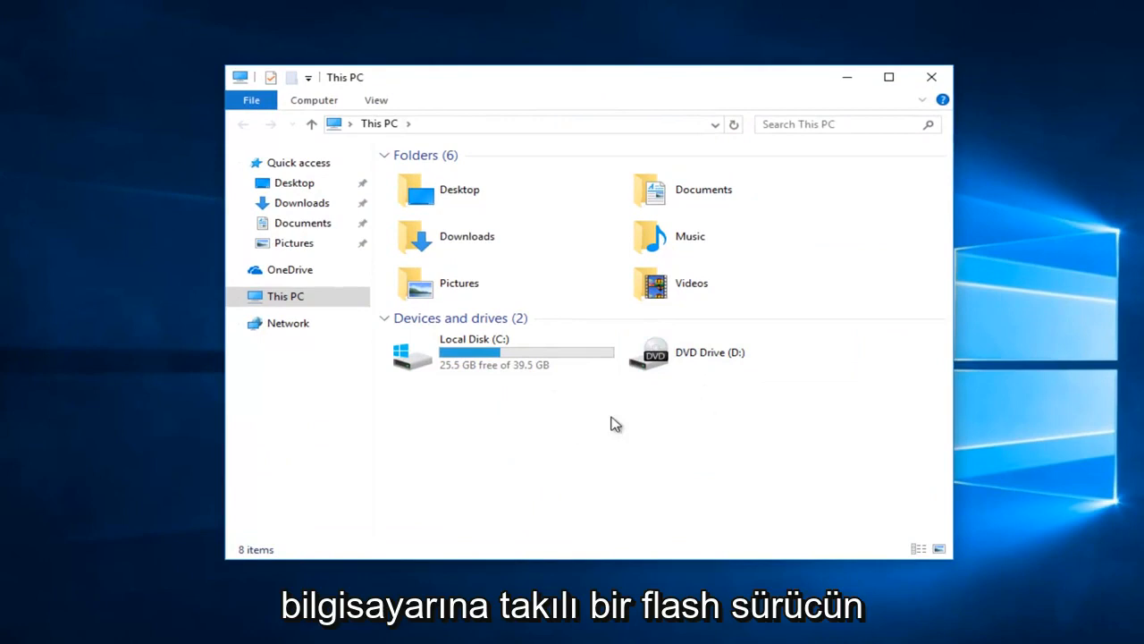
pyautogui.moveTo(551, 433)
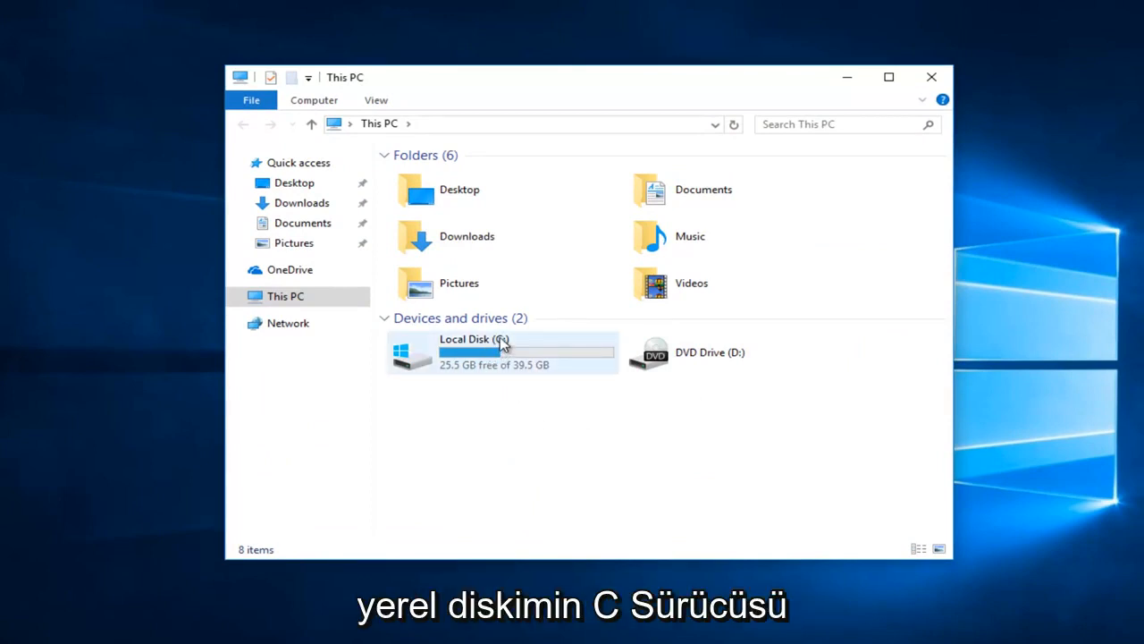
pyautogui.click(737, 352)
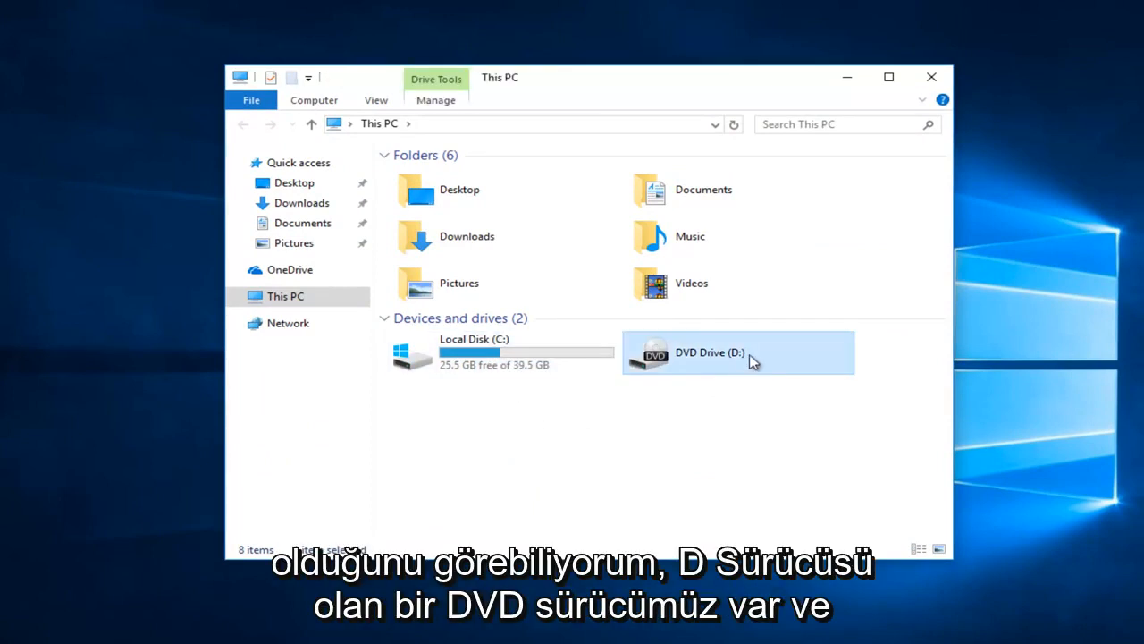
pyautogui.moveTo(490, 504)
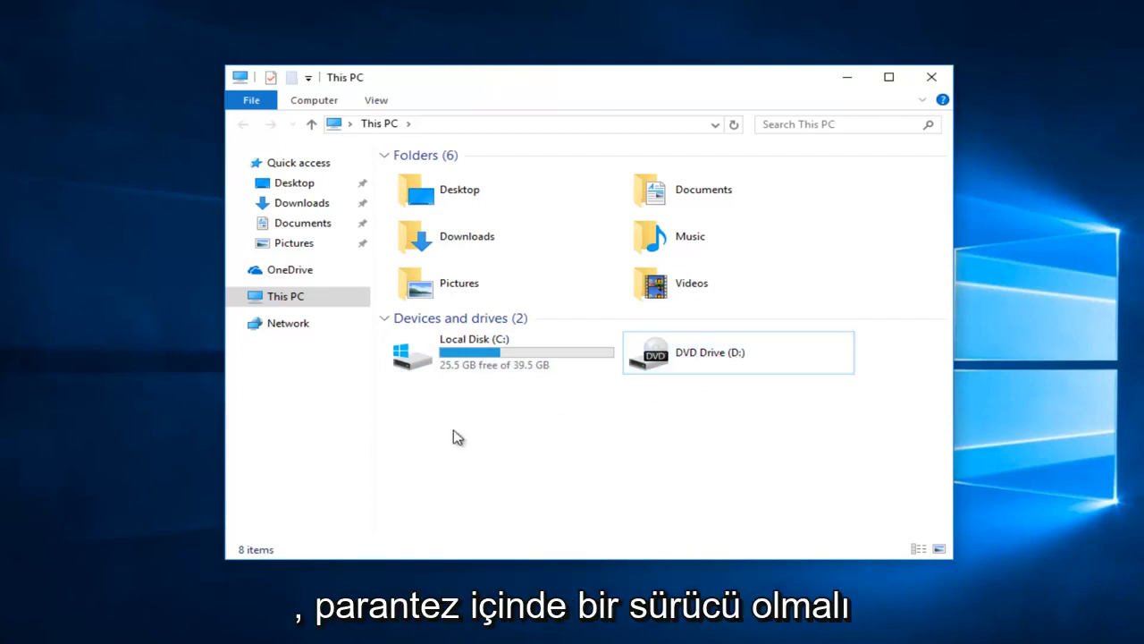
pyautogui.moveTo(533, 447)
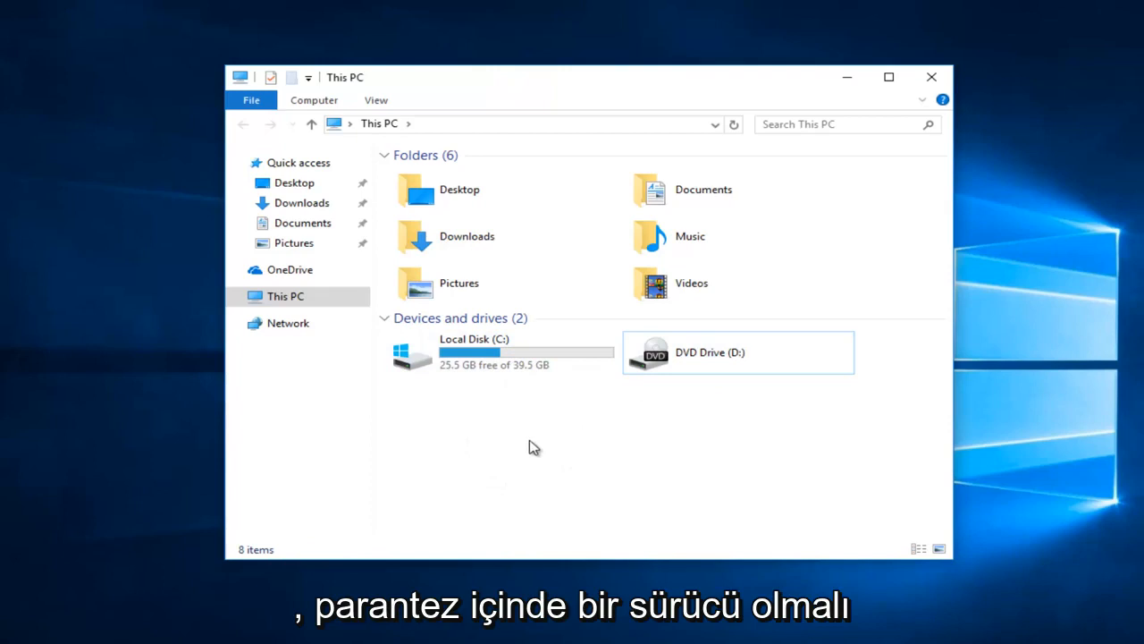
pyautogui.moveTo(552, 461)
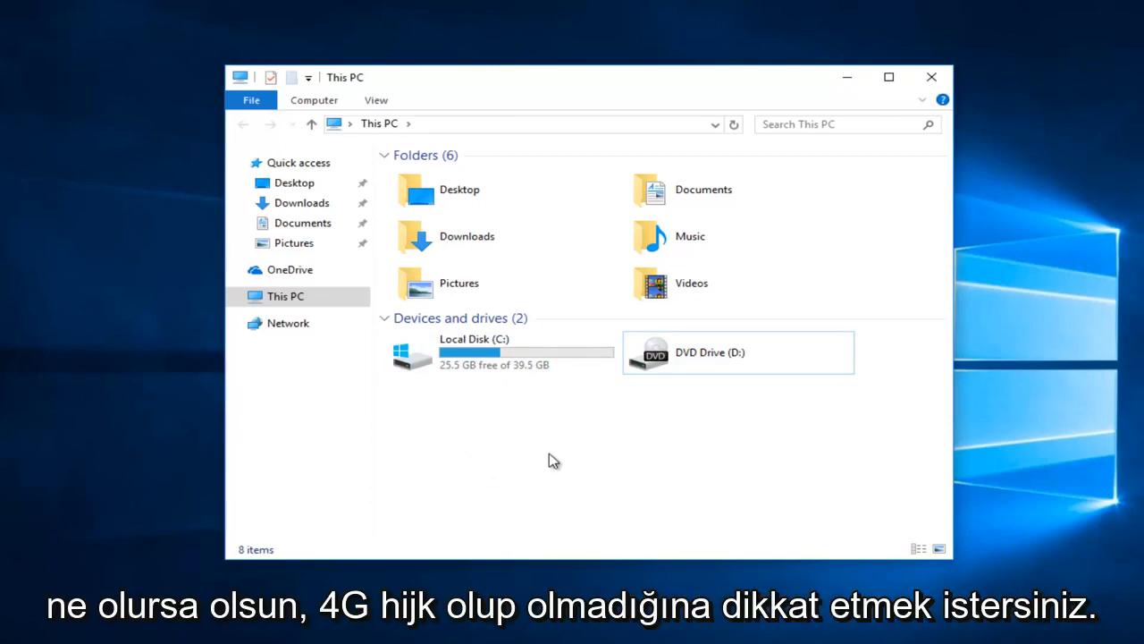
pyautogui.moveTo(554, 458)
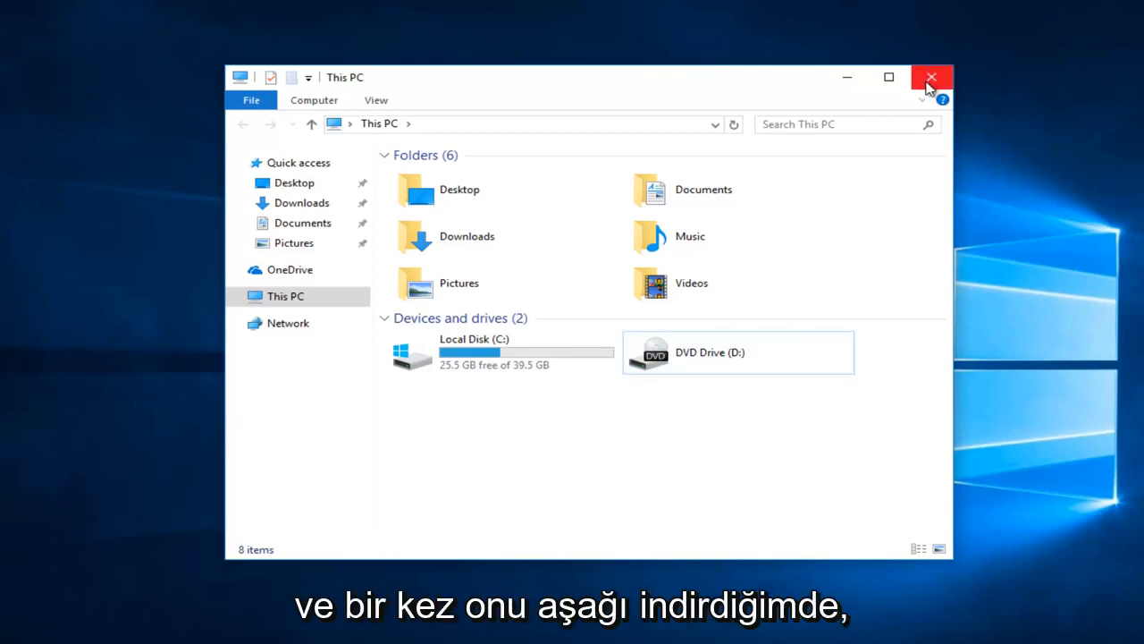
# Close This PC and launch Command Prompt (Admin) from the Start quick-access list
pyautogui.click(931, 77)
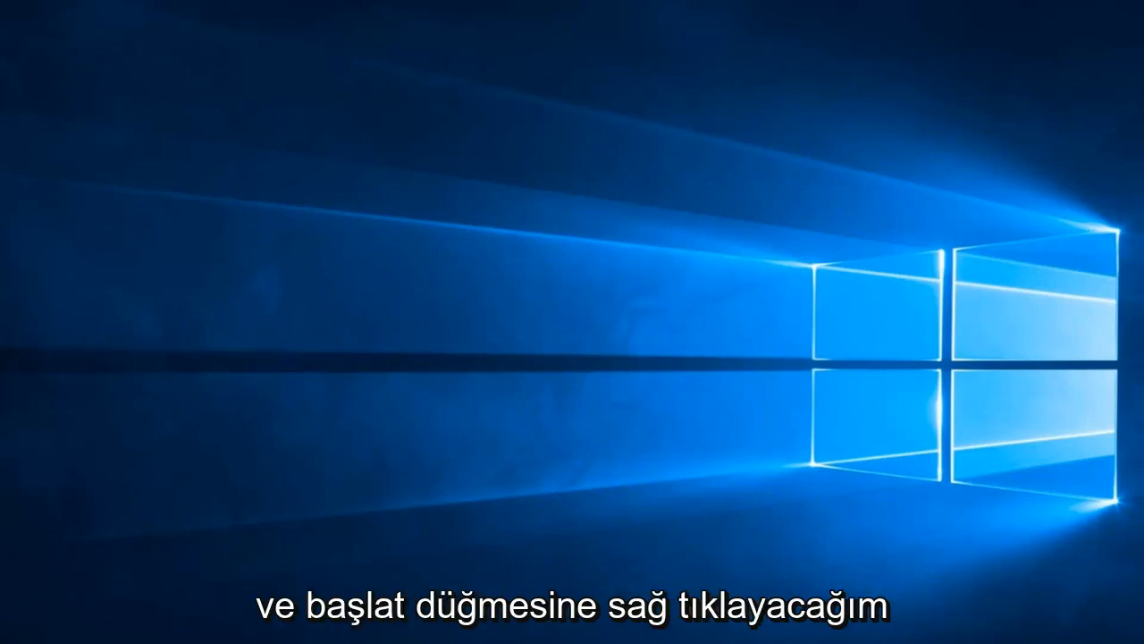
pyautogui.rightClick(9, 640)
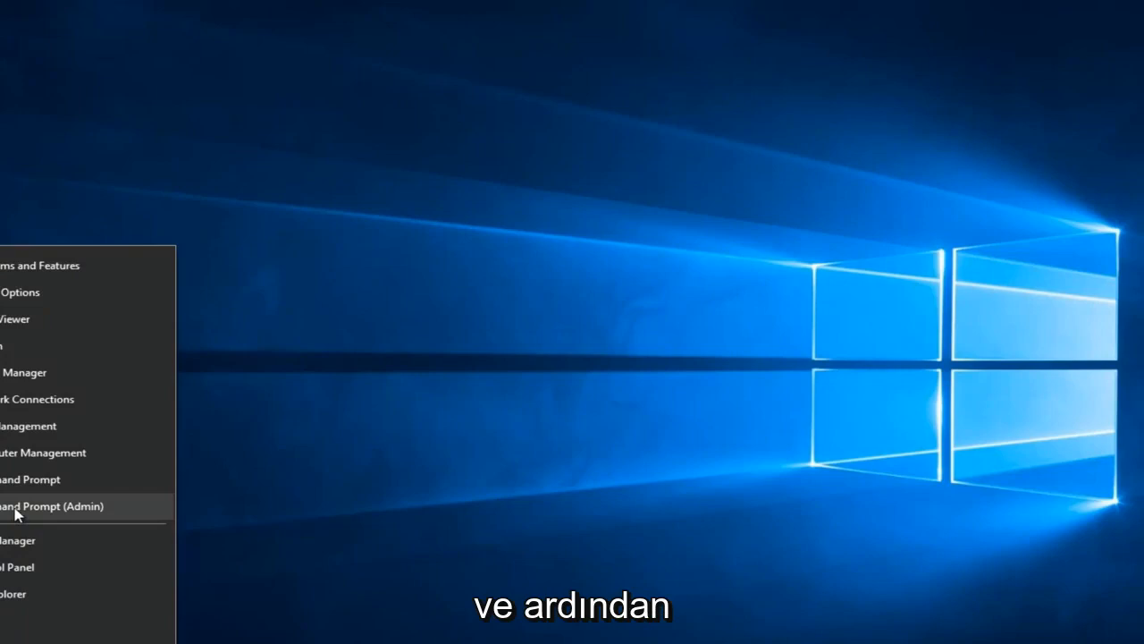
pyautogui.click(52, 506)
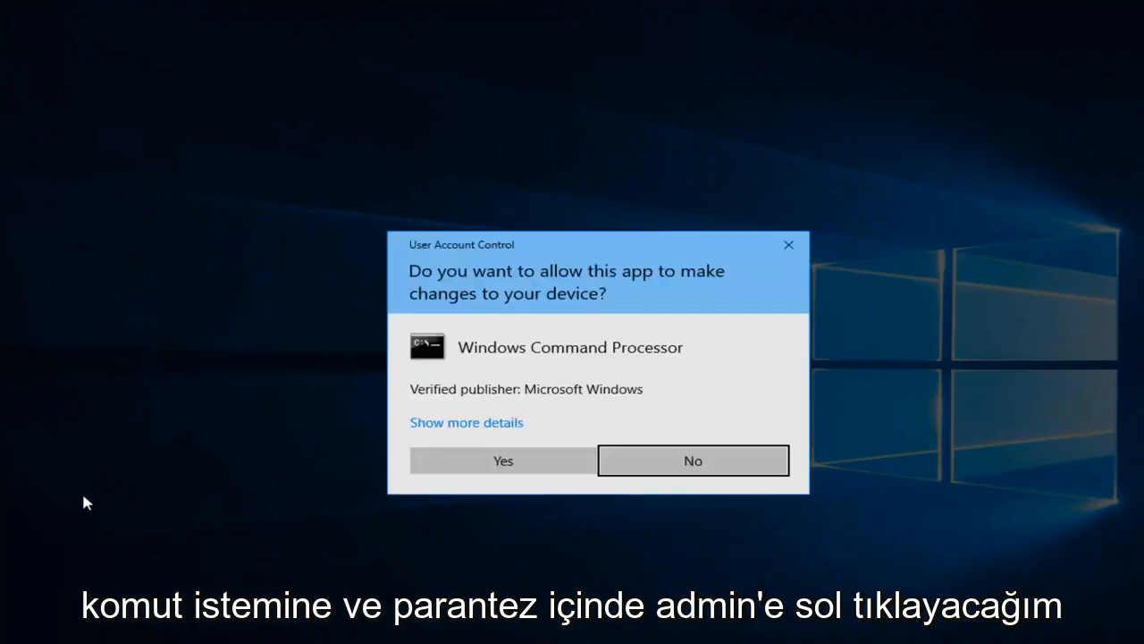
pyautogui.moveTo(519, 308)
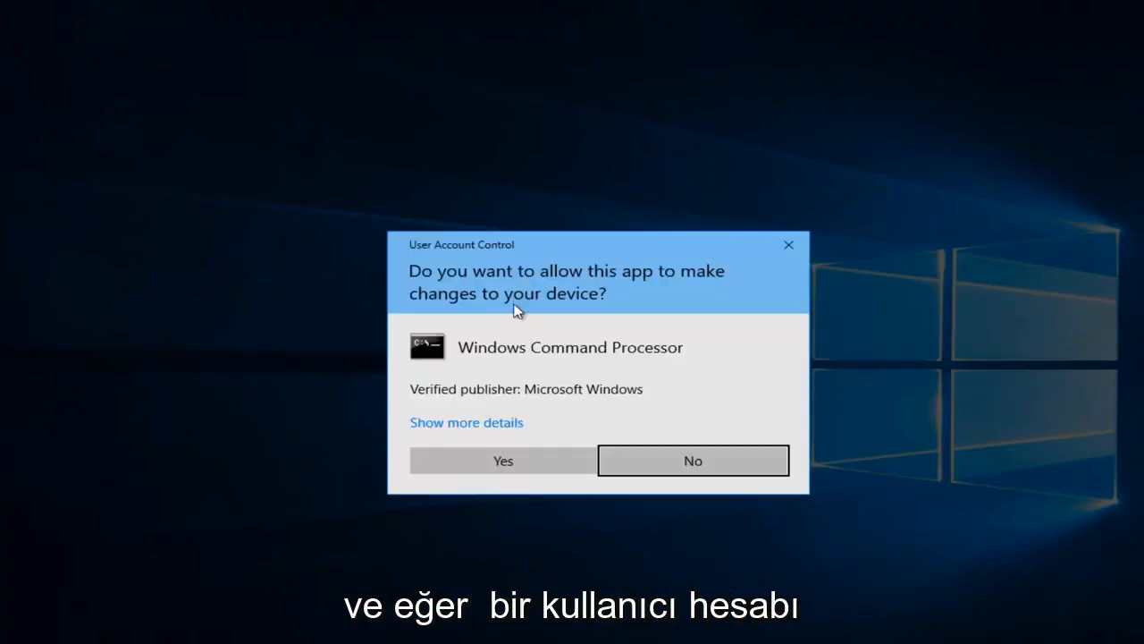
# Allow the admin console through User Account Control and move its window higher
pyautogui.click(502, 461)
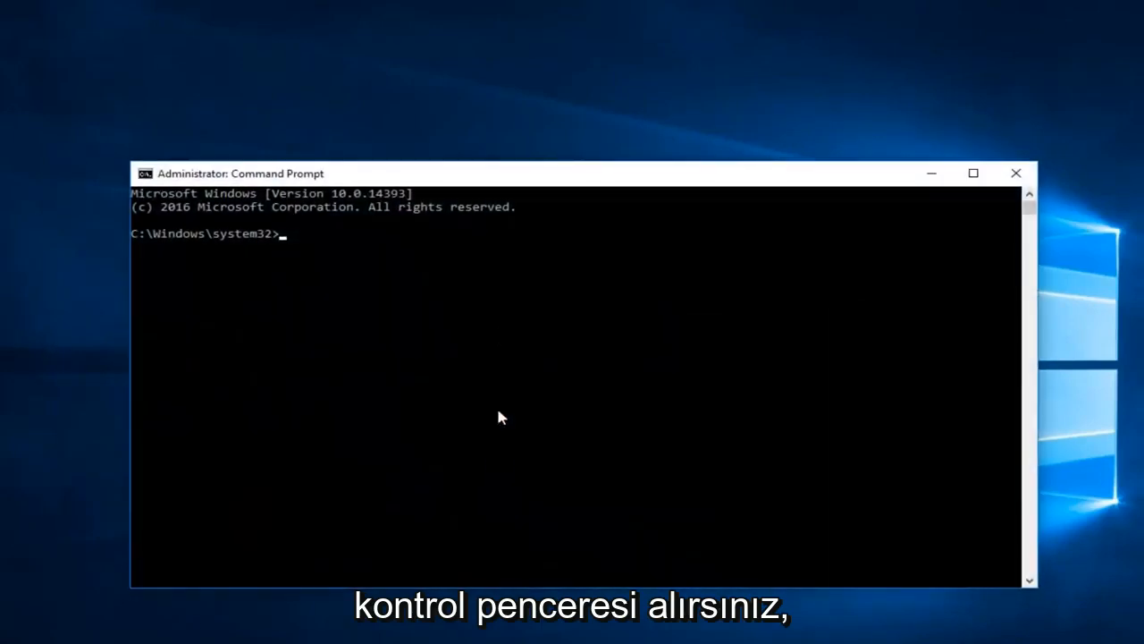
pyautogui.moveTo(236, 174); pyautogui.dragTo(254, 143)
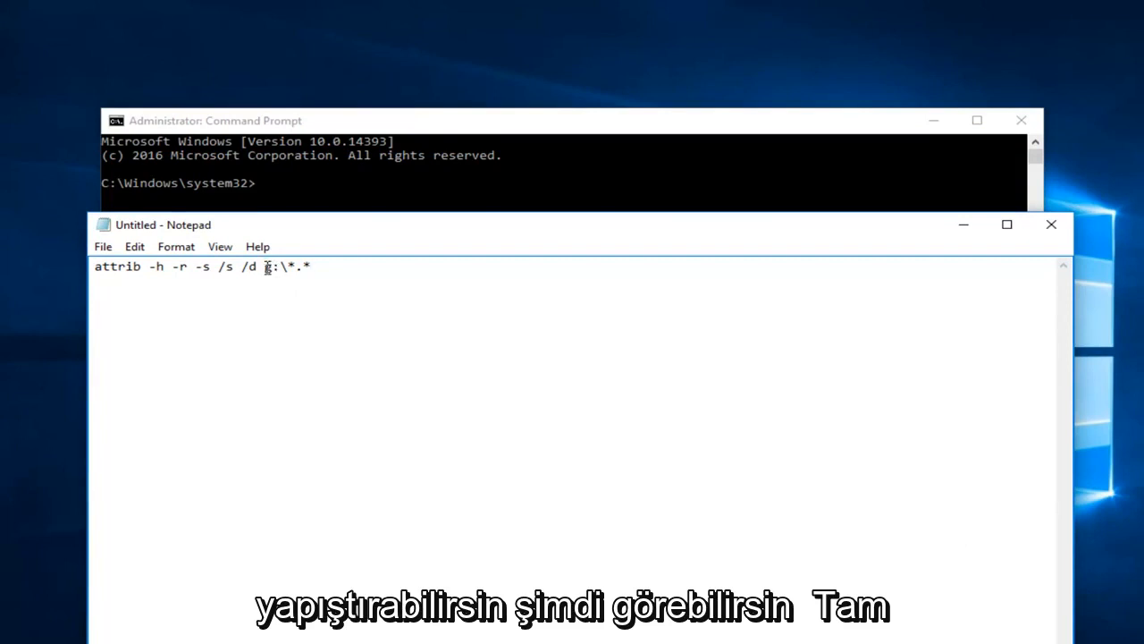
# Change the attrib command's target to h:\*.* and bring up the console's paste options
pyautogui.doubleClick(269, 266)
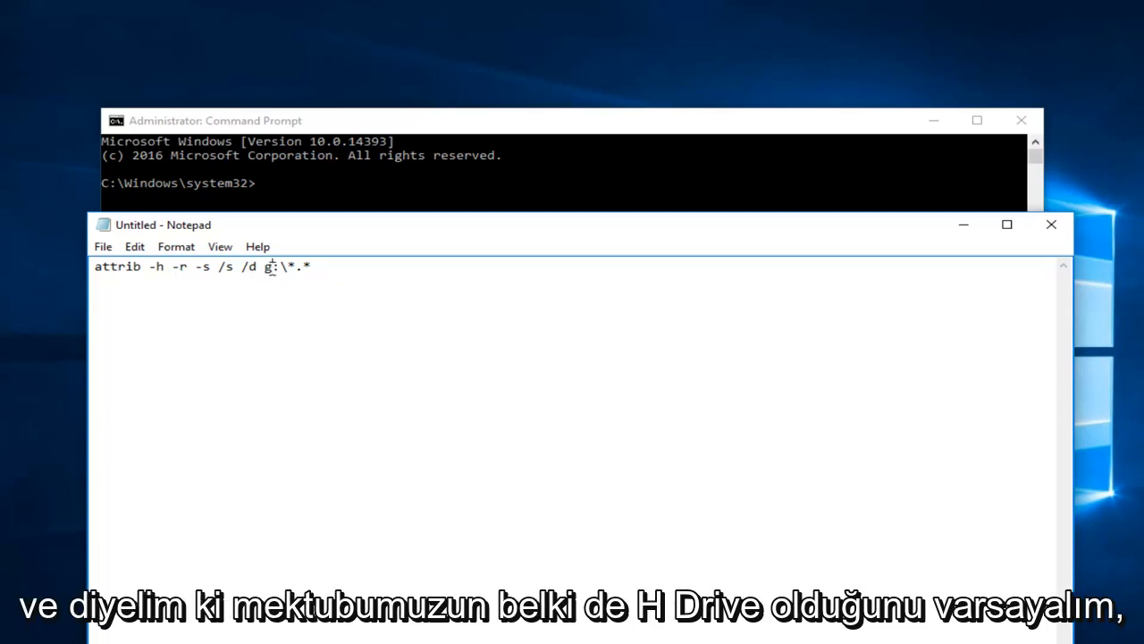
pyautogui.write('h')
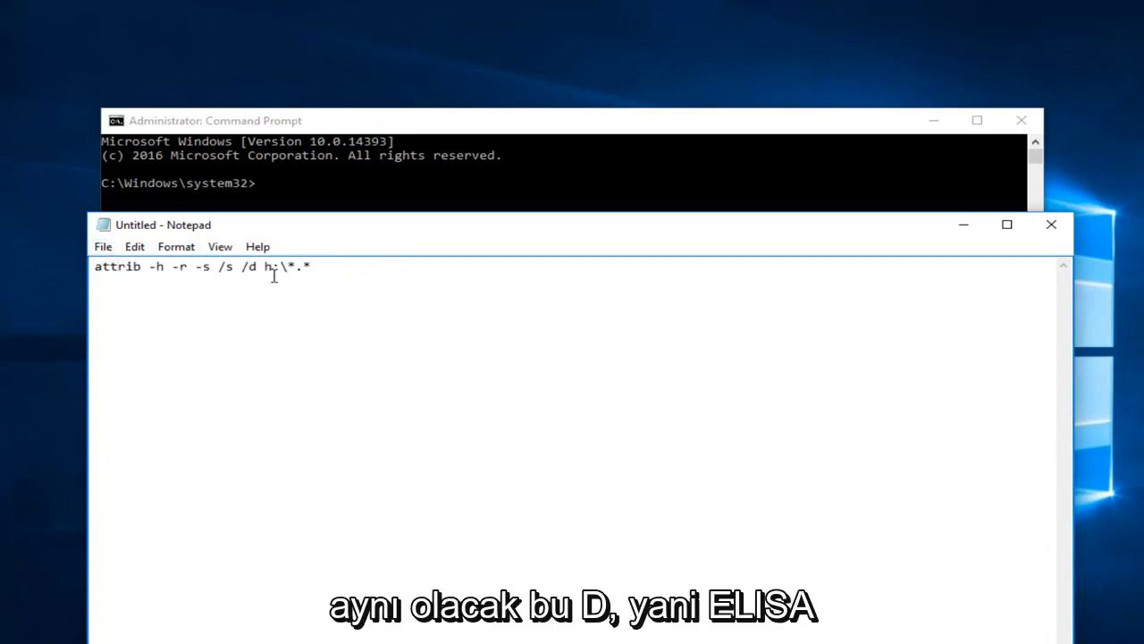
pyautogui.doubleClick(248, 266)
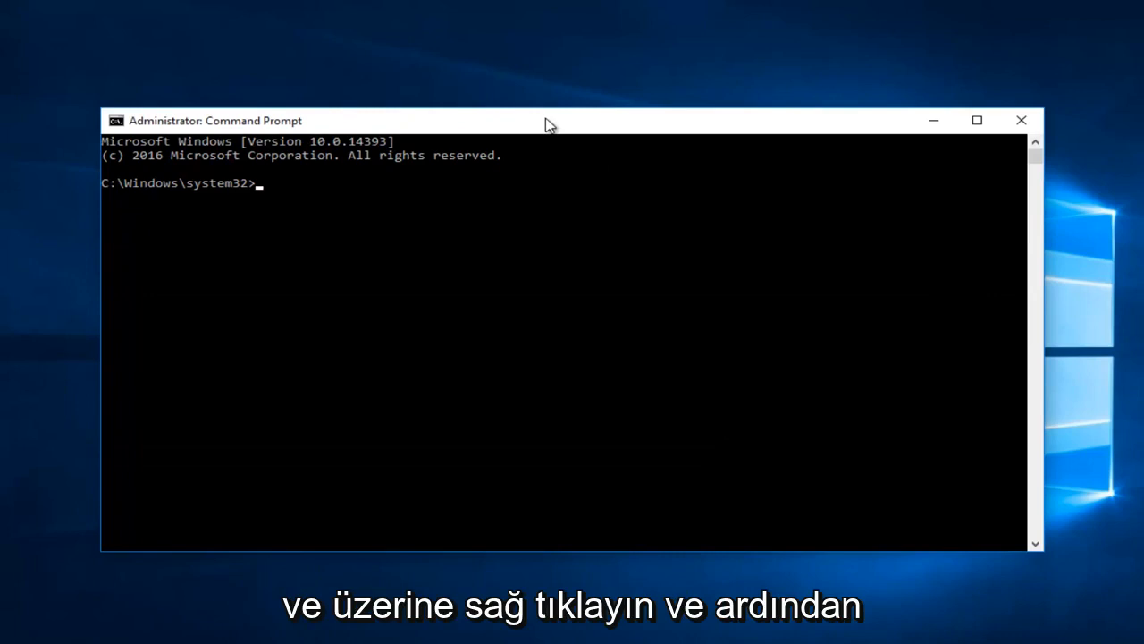
pyautogui.rightClick(547, 121)
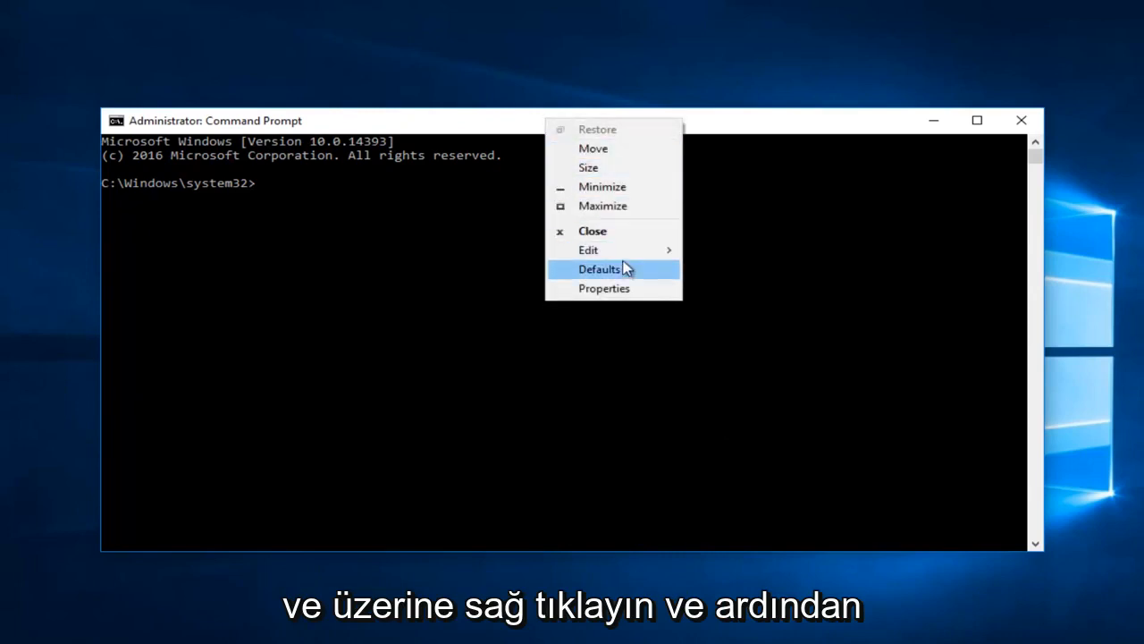